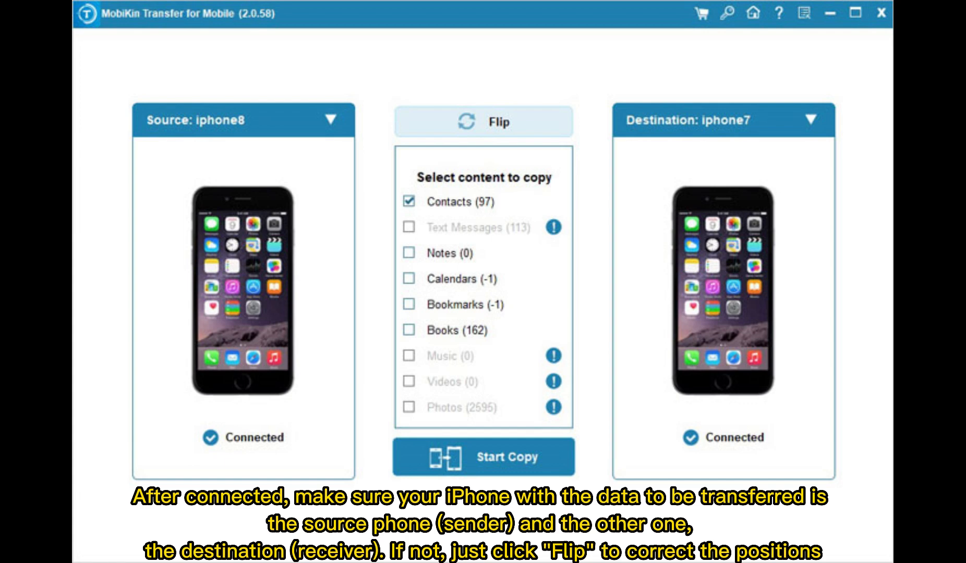
- Start copying the checked Contacts from iPhone 8 to iPhone 7, transferring all 48 items
left_click(484, 457)
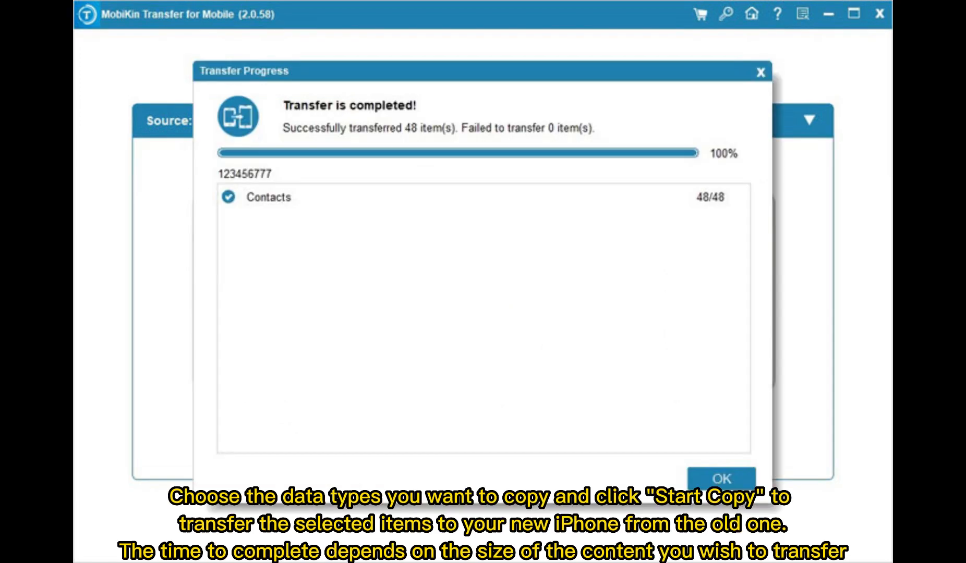